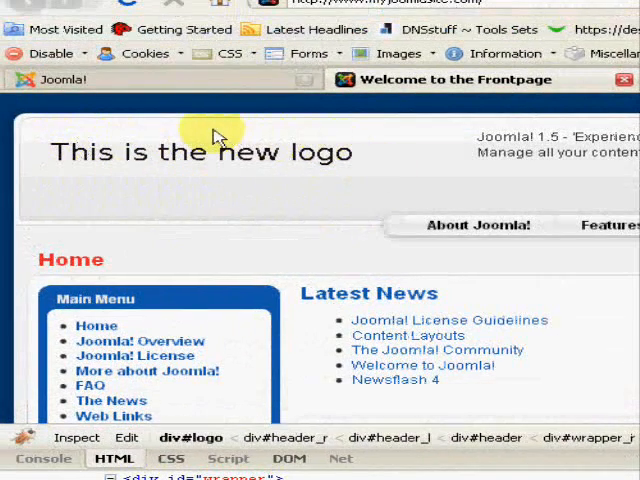
{"action": "mouse_move", "coordinate": [364, 172]}
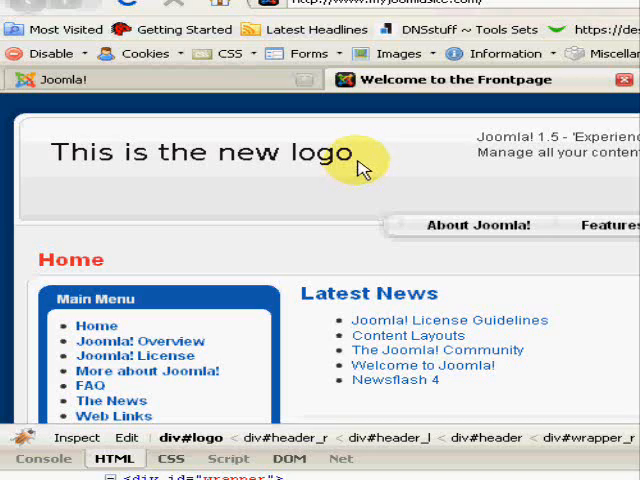
{"action": "mouse_move", "coordinate": [388, 178]}
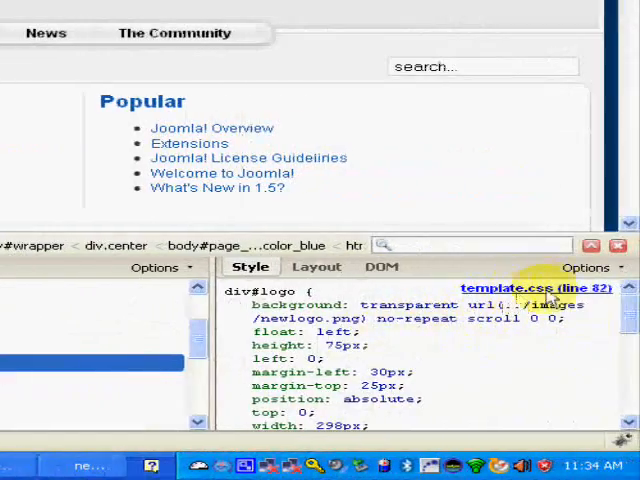
{"action": "mouse_move", "coordinate": [536, 288]}
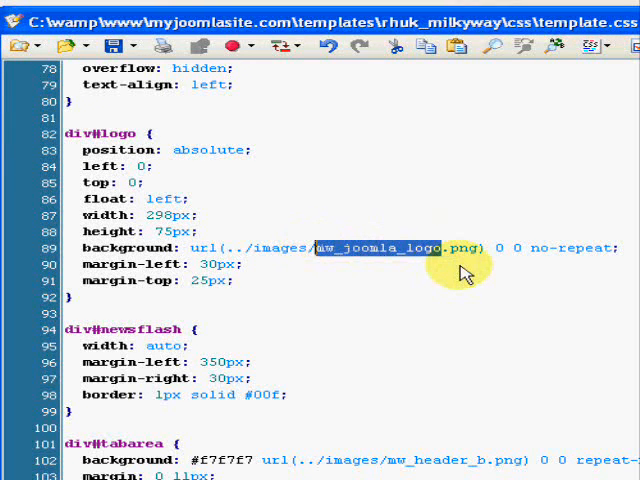
Replace mw_joomla_logo with newlogo in the div#logo background url
{"action": "type", "text": "newlogo"}
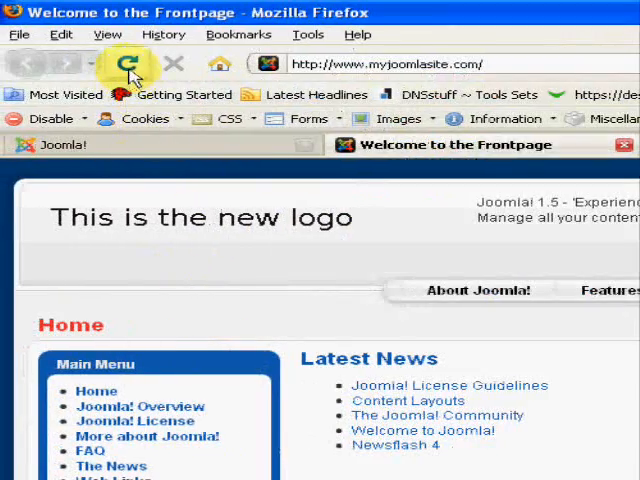
Reload the Joomla front page so the header shows newlogo.png
{"action": "left_click", "coordinate": [128, 64]}
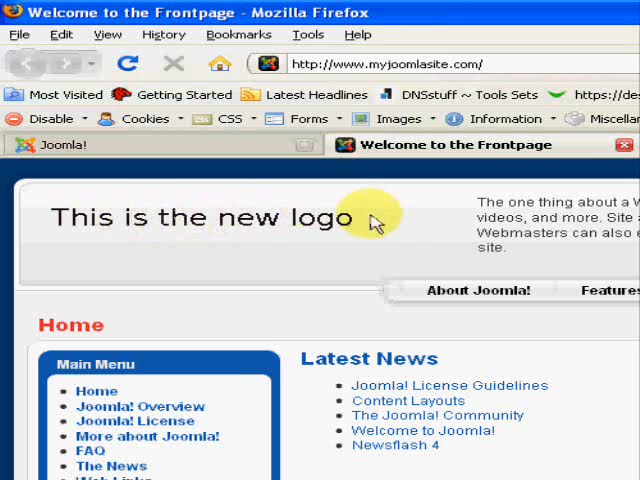
{"action": "mouse_move", "coordinate": [332, 238]}
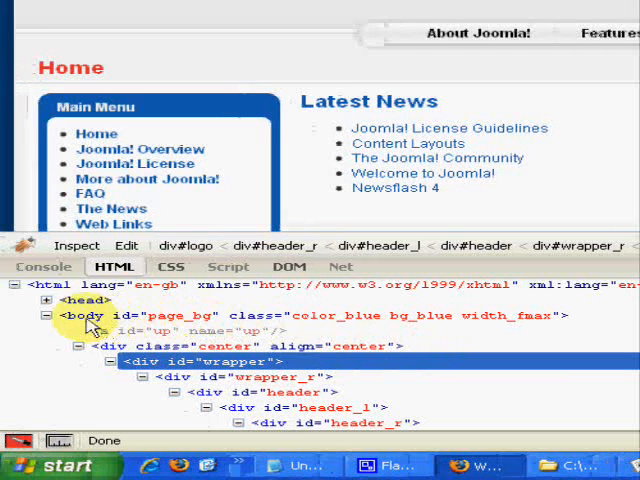
Select the body node and view its template.css rule with font-family Helvetica, Arial, sans-serif
{"action": "left_click", "coordinate": [90, 316]}
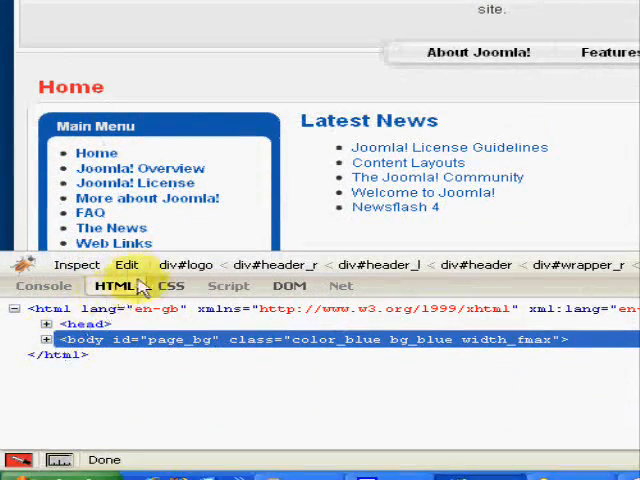
{"action": "left_click", "coordinate": [46, 340]}
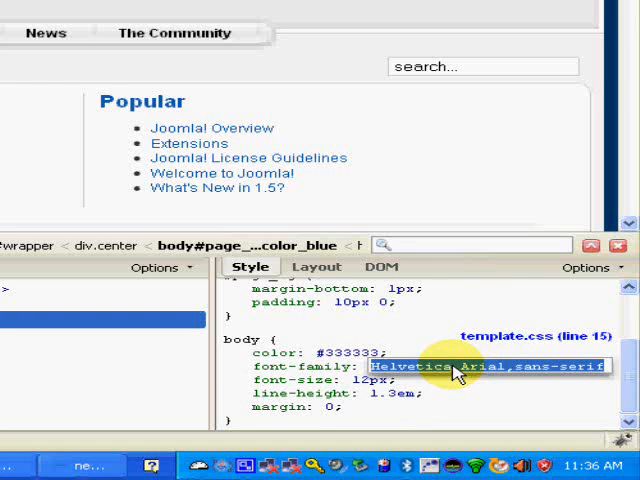
Live-edit the body font-family to tahoma, then replace it with Comic Sans MS
{"action": "type", "text": "tahoma"}
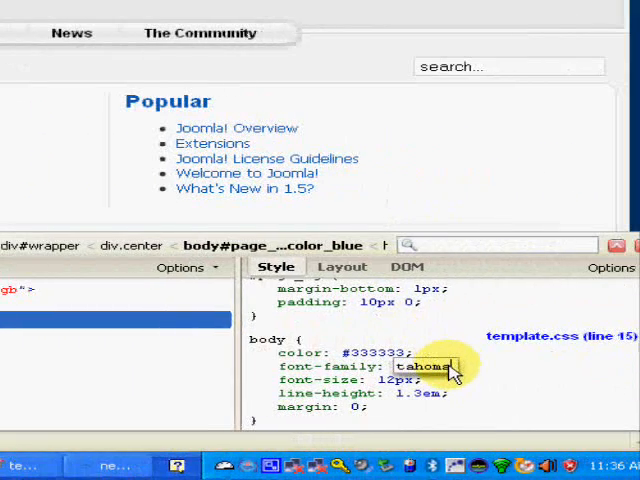
{"action": "double_click", "coordinate": [420, 366]}
{"action": "type", "text": "ar"}
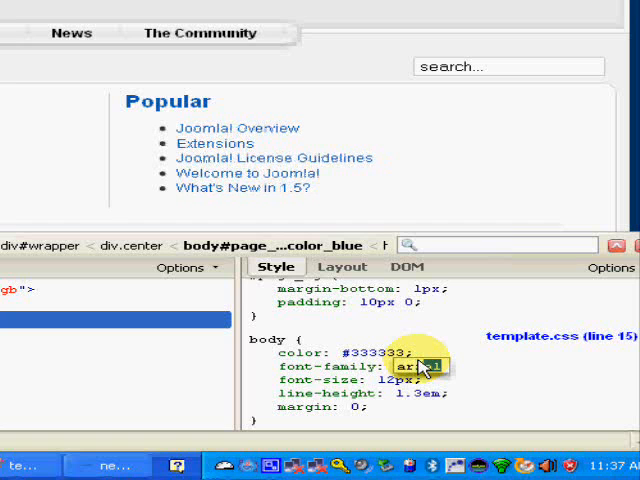
{"action": "type", "text": "comic Sans MS"}
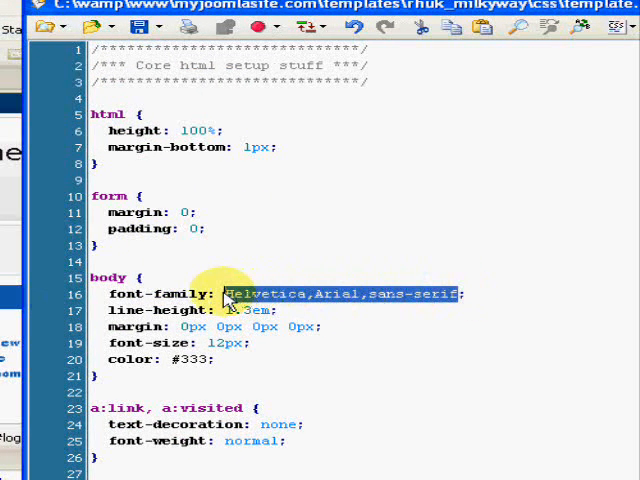
Select the body font-family value on line 16 of template.css for replacement
{"action": "type", "text": "cmd"}
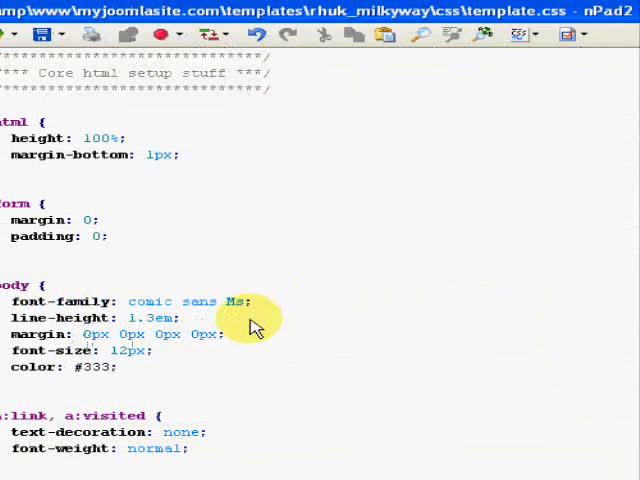
{"action": "double_click", "coordinate": [200, 300]}
{"action": "type", "text": "myfont"}
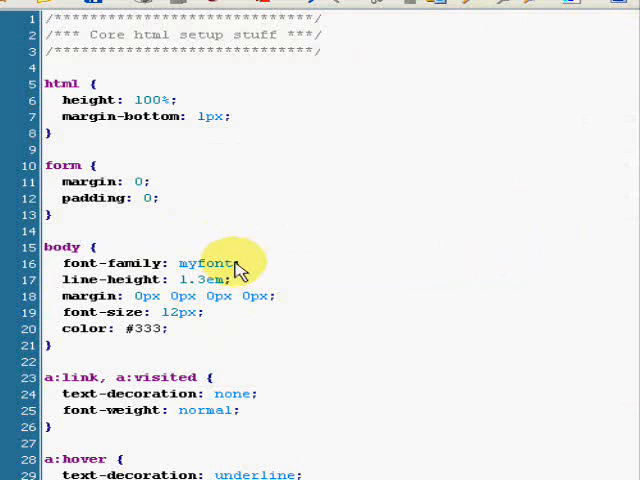
Select the myfont value and the body font-family declaration on line 16
{"action": "double_click", "coordinate": [204, 264]}
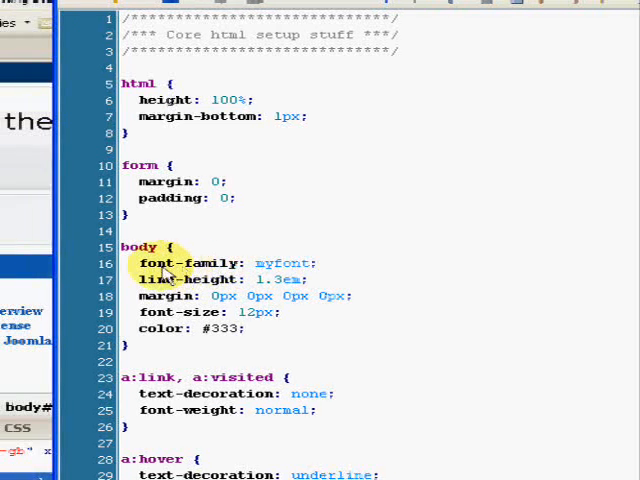
{"action": "double_click", "coordinate": [290, 264]}
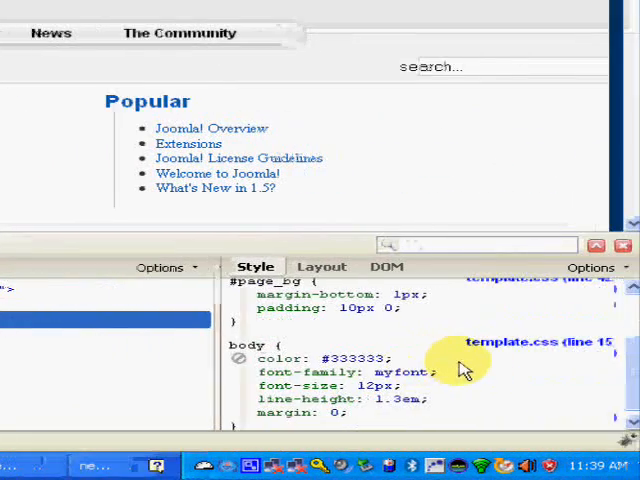
Try body fonts Comic Sans MS, Georgia, serif, fantasy, Helvetica and Tahoma live in the Style pane
{"action": "double_click", "coordinate": [404, 372]}
{"action": "type", "text": "Arial"}
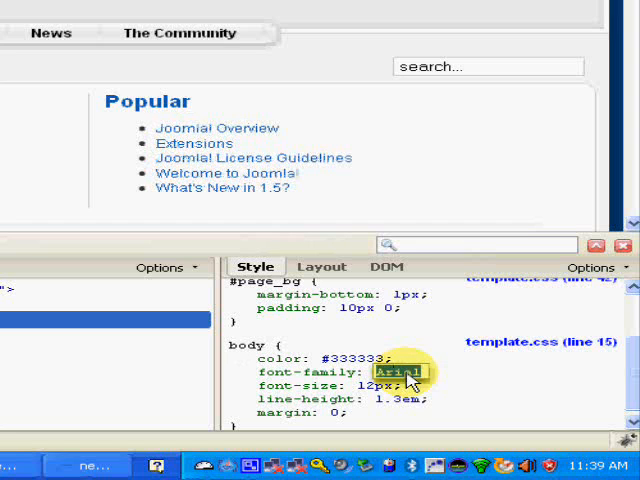
{"action": "type", "text": "Comic Sans MS"}
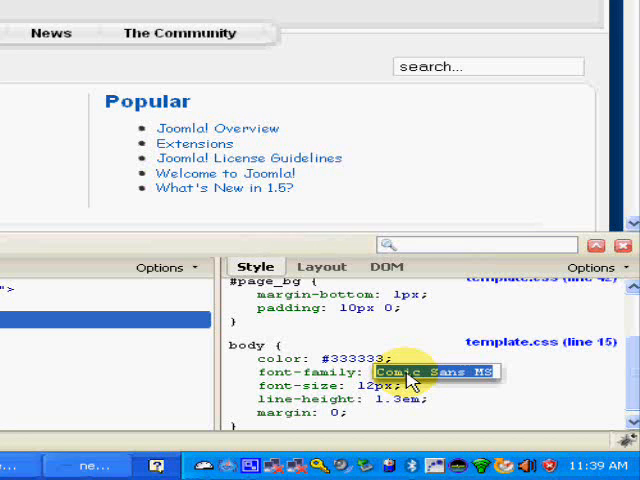
{"action": "type", "text": "Georgia"}
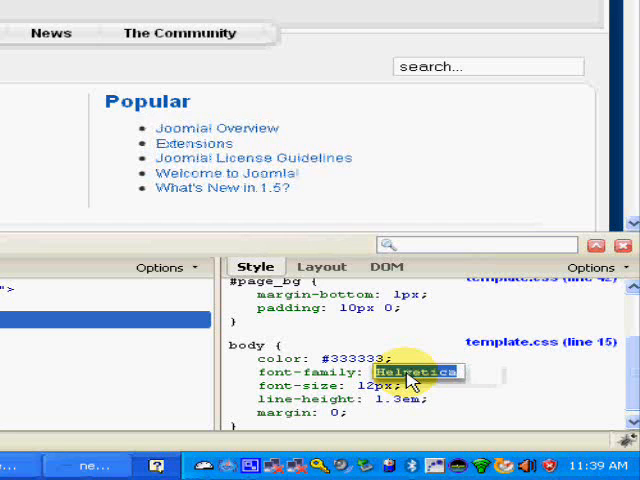
{"action": "type", "text": "ser,f"}
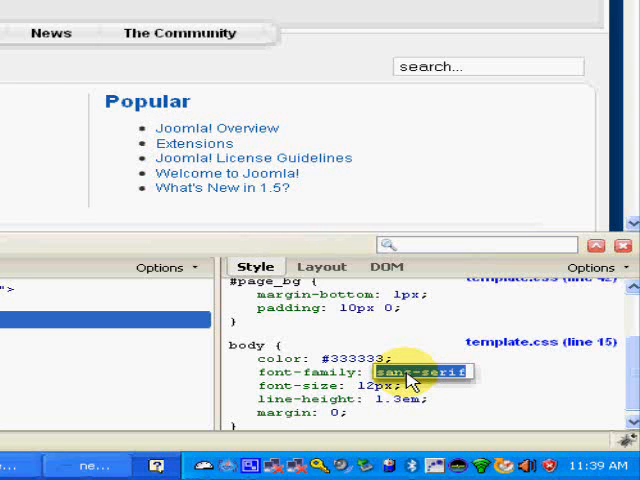
{"action": "type", "text": "fantasy"}
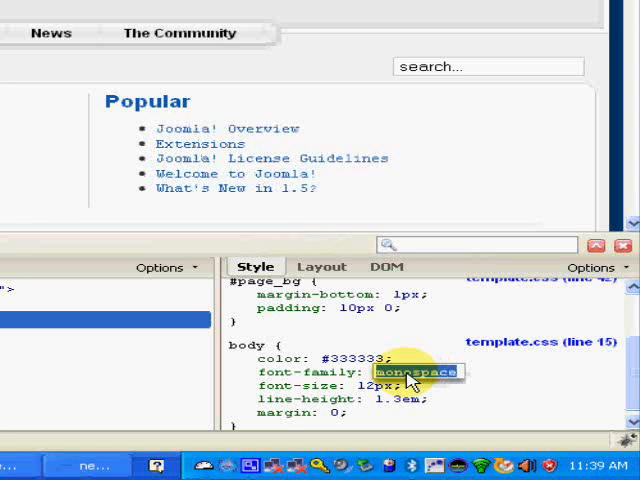
{"action": "type", "text": "Helvetica"}
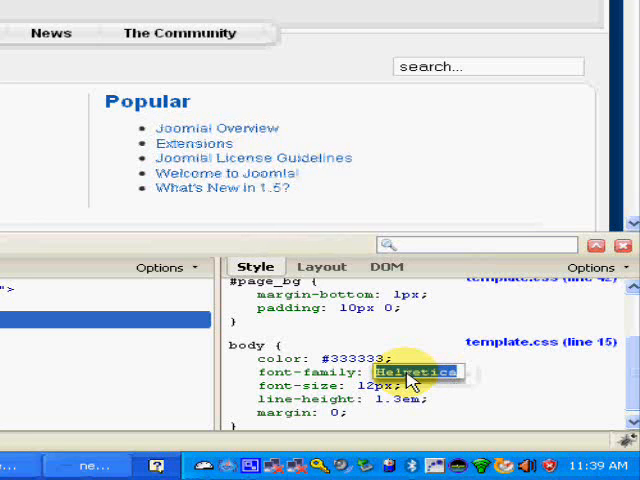
{"action": "type", "text": "Tahoma"}
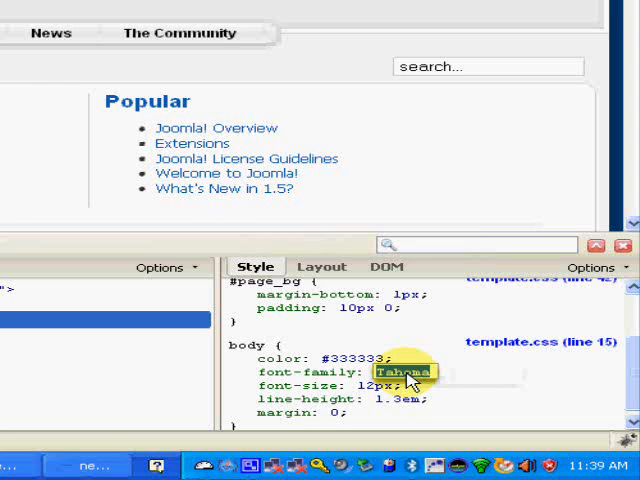
{"action": "type", "text": "status-bar"}
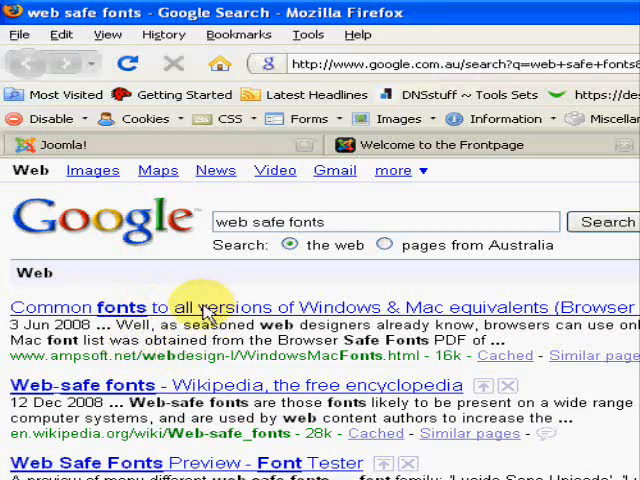
Read through Wikipedia's Web-safe fonts article and open the fonts-common-to-Windows-and-Mac list
{"action": "scroll", "scroll_direction": "down", "scroll_amount": 3}
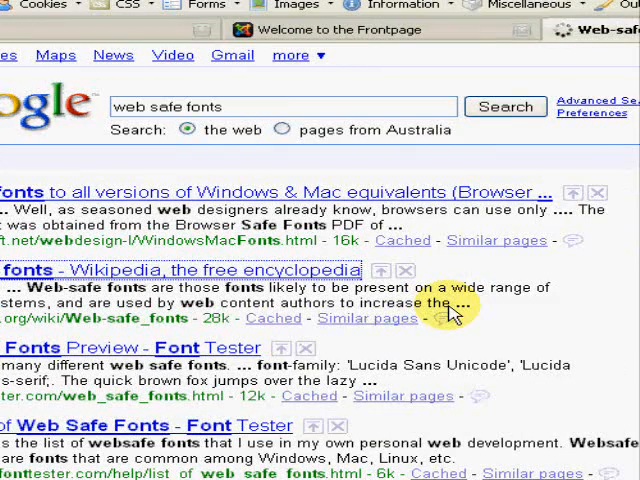
{"action": "scroll", "scroll_direction": "right", "scroll_amount": 3}
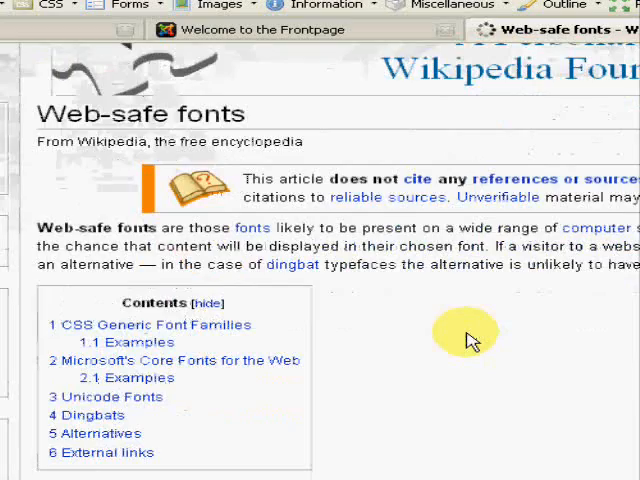
{"action": "scroll", "scroll_direction": "down", "scroll_amount": 3}
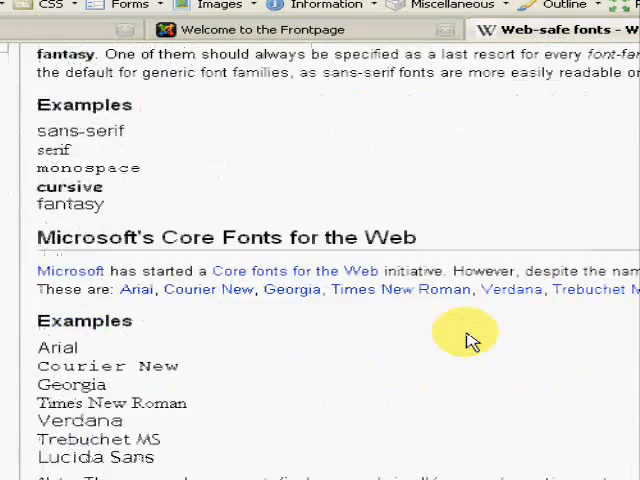
{"action": "scroll", "scroll_direction": "down", "scroll_amount": 3}
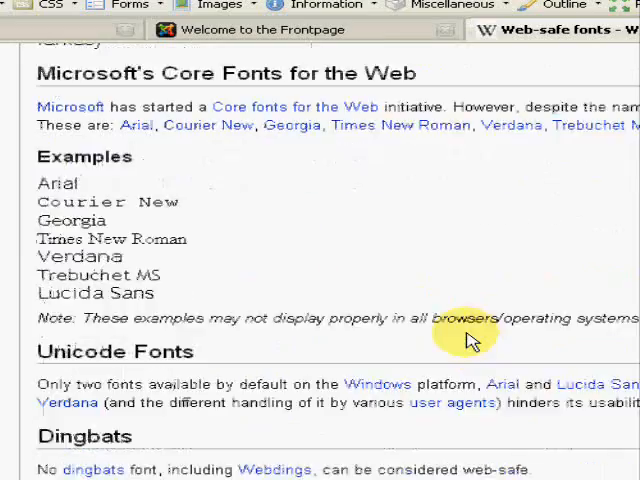
{"action": "scroll", "scroll_direction": "down", "scroll_amount": 3}
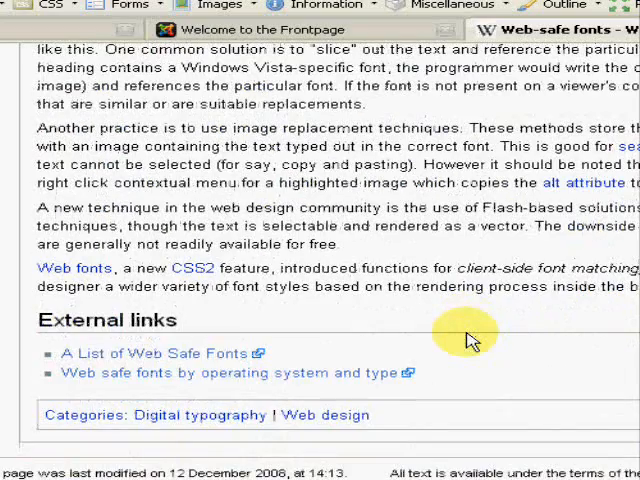
{"action": "left_click", "coordinate": [156, 352]}
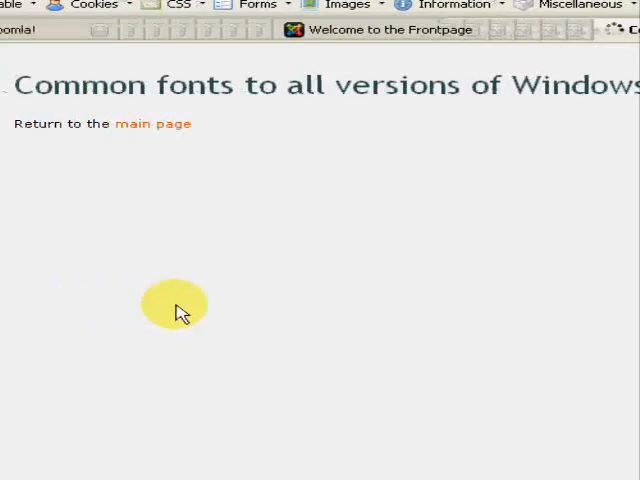
{"action": "scroll", "scroll_direction": "down", "scroll_amount": 3}
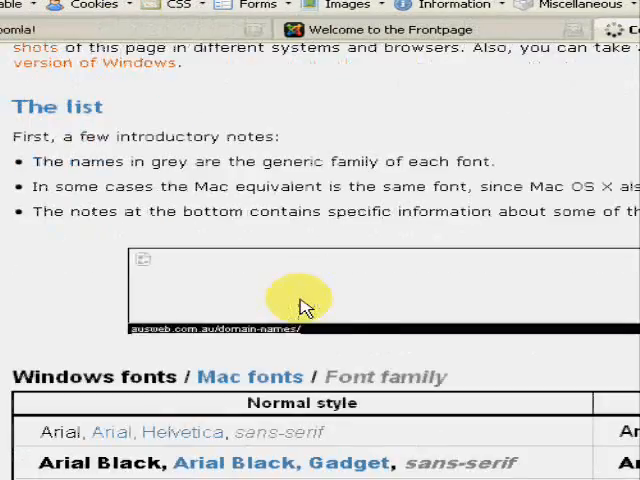
{"action": "scroll", "scroll_direction": "down", "scroll_amount": 3}
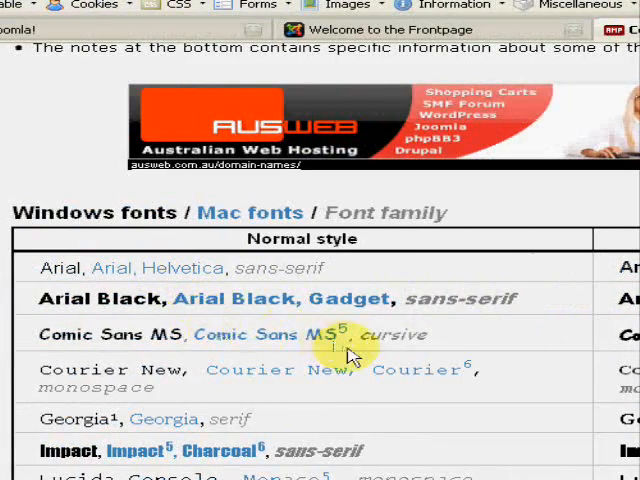
{"action": "scroll", "scroll_direction": "down", "scroll_amount": 3}
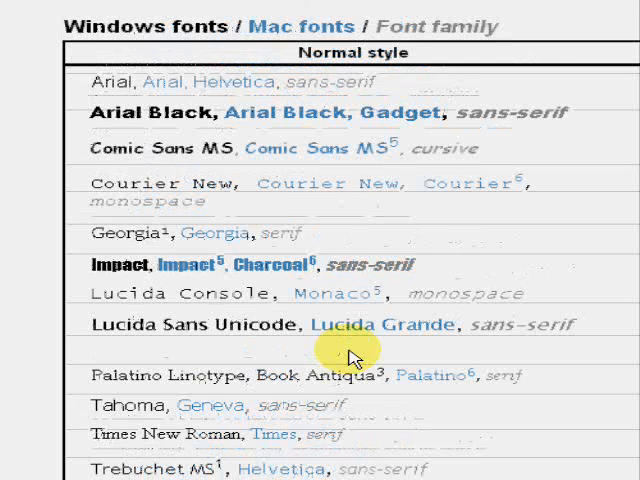
{"action": "scroll", "scroll_direction": "down", "scroll_amount": 3}
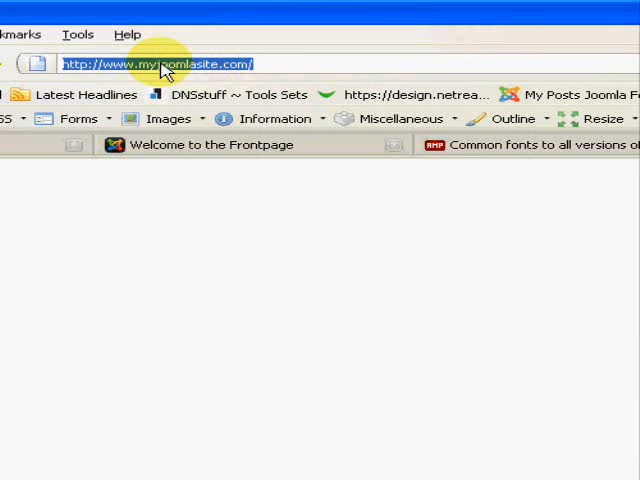
Enter 'jooml' in the address bar to bring up Joomla site suggestions
{"action": "type", "text": "jooml"}
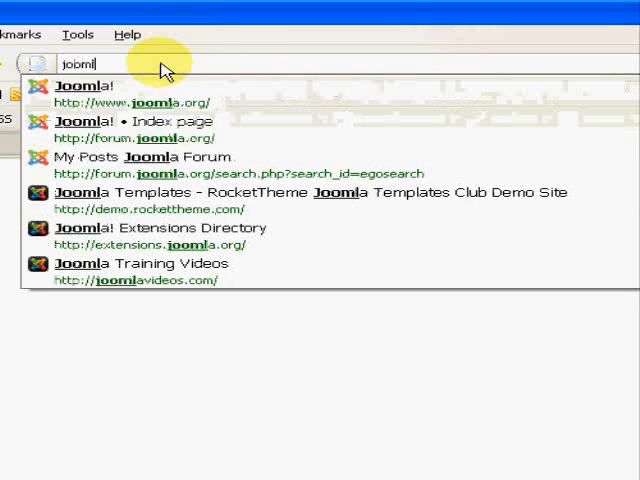